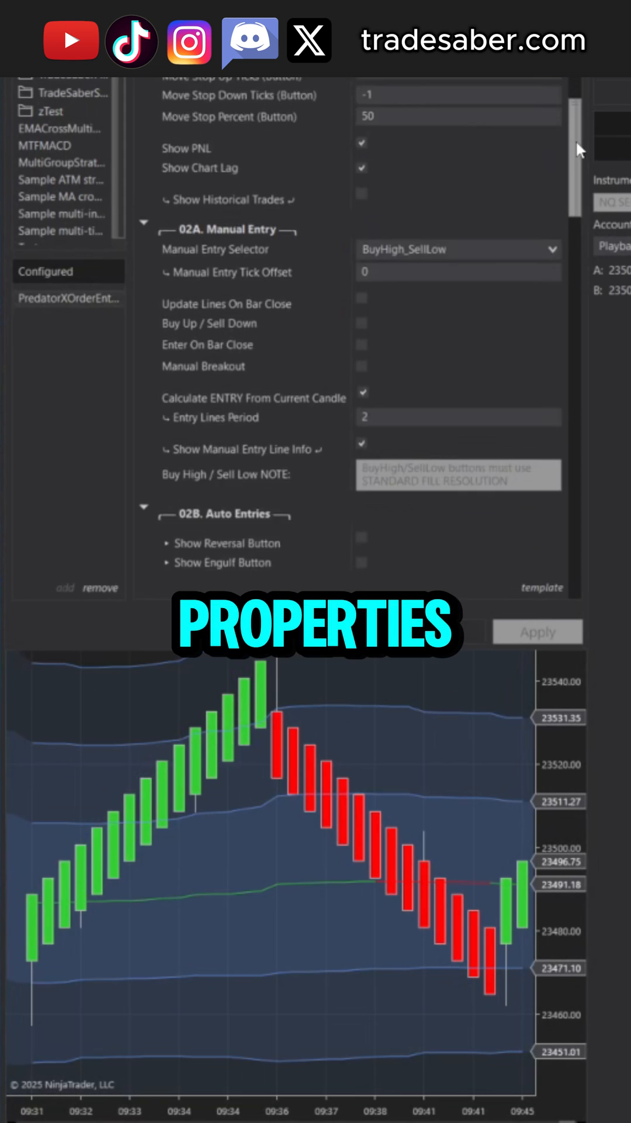
# Step: Turn on SimpleReversal auto entries with the reversal button and aquamarine/dark salmon reversal bar colouring
pyautogui.scroll(-3)
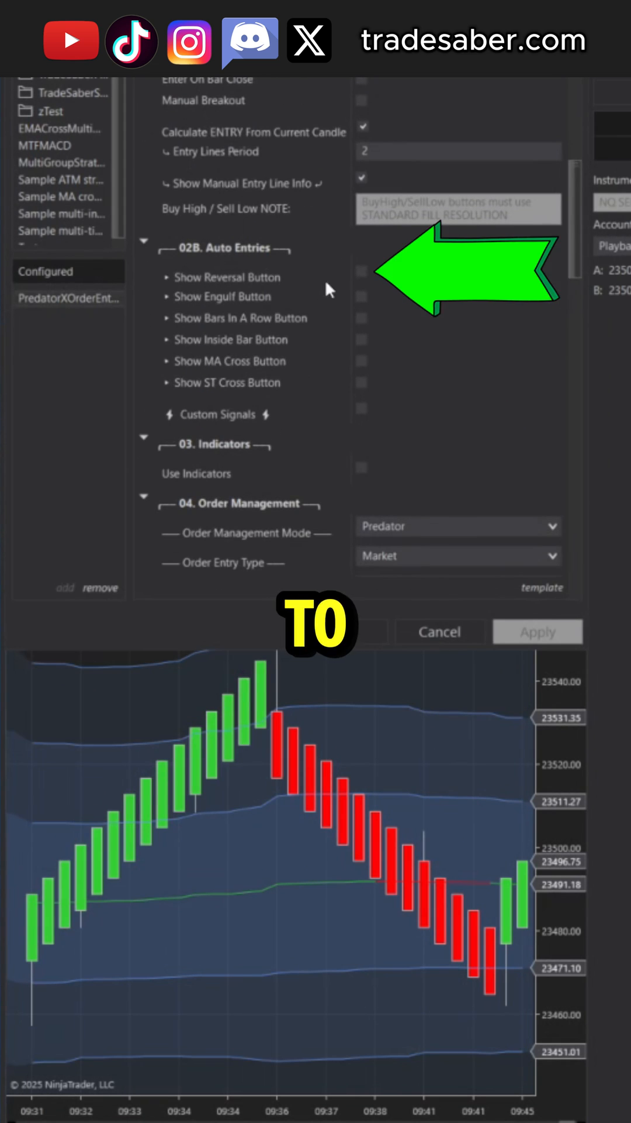
pyautogui.click(361, 271)
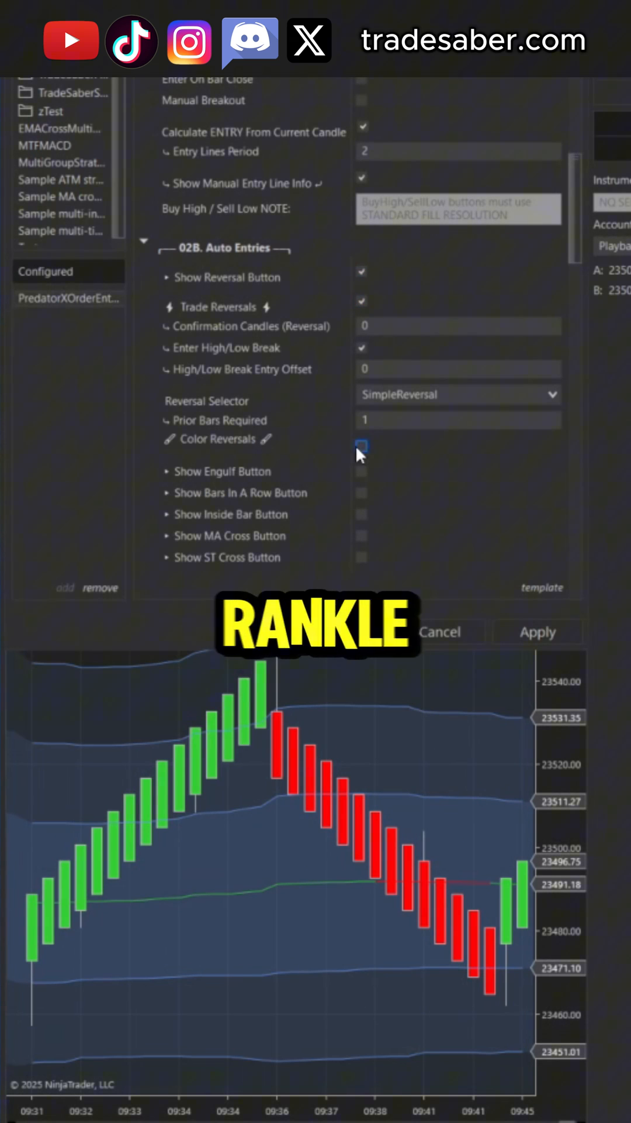
pyautogui.click(361, 446)
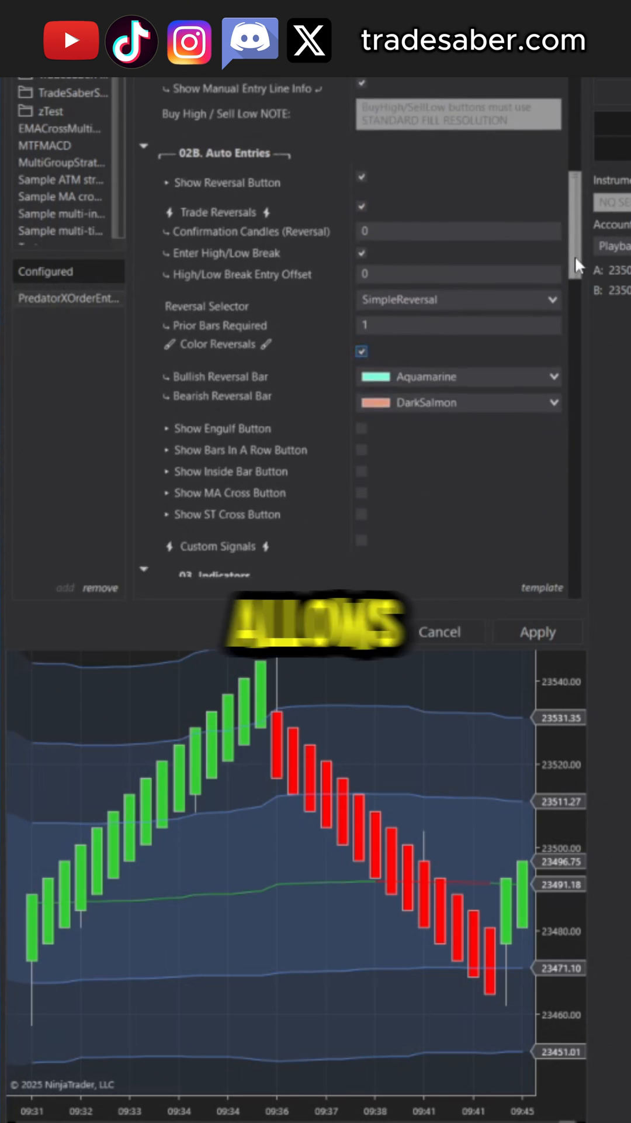
# Step: Set the Custom Signals FILTER Signals # dropdown from Off to One
pyautogui.scroll(-3)
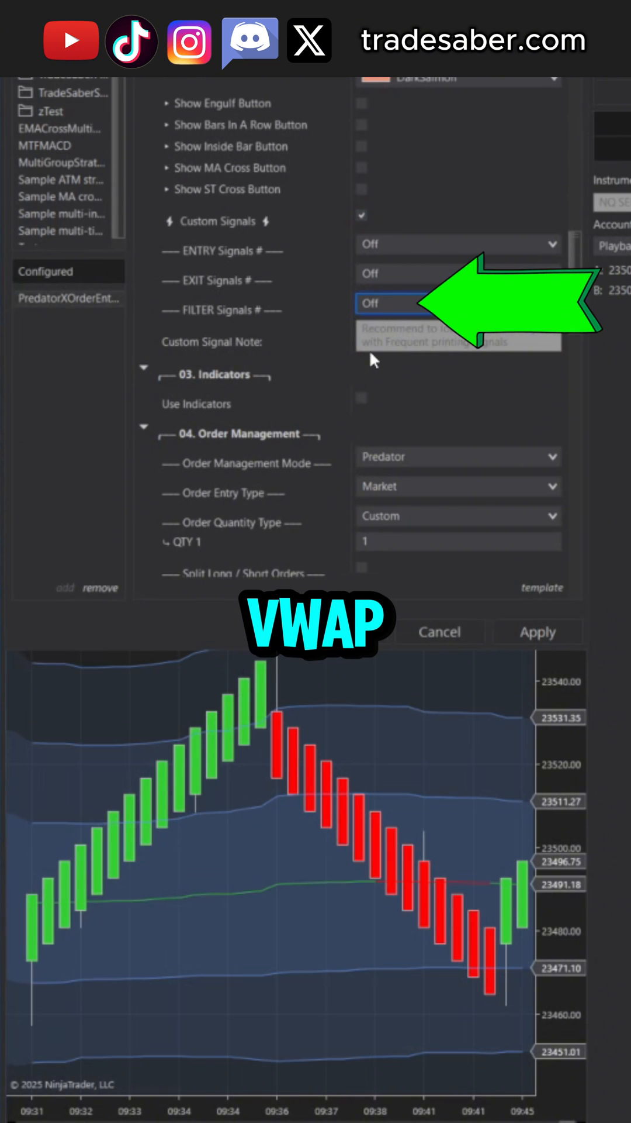
pyautogui.click(458, 303)
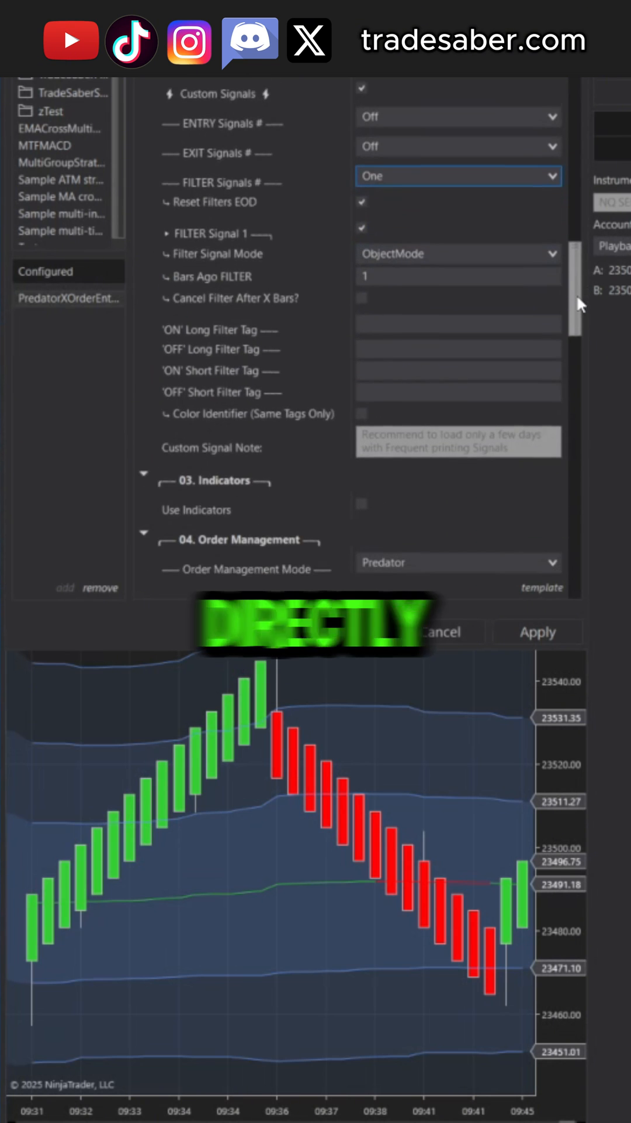
pyautogui.scroll(-3)
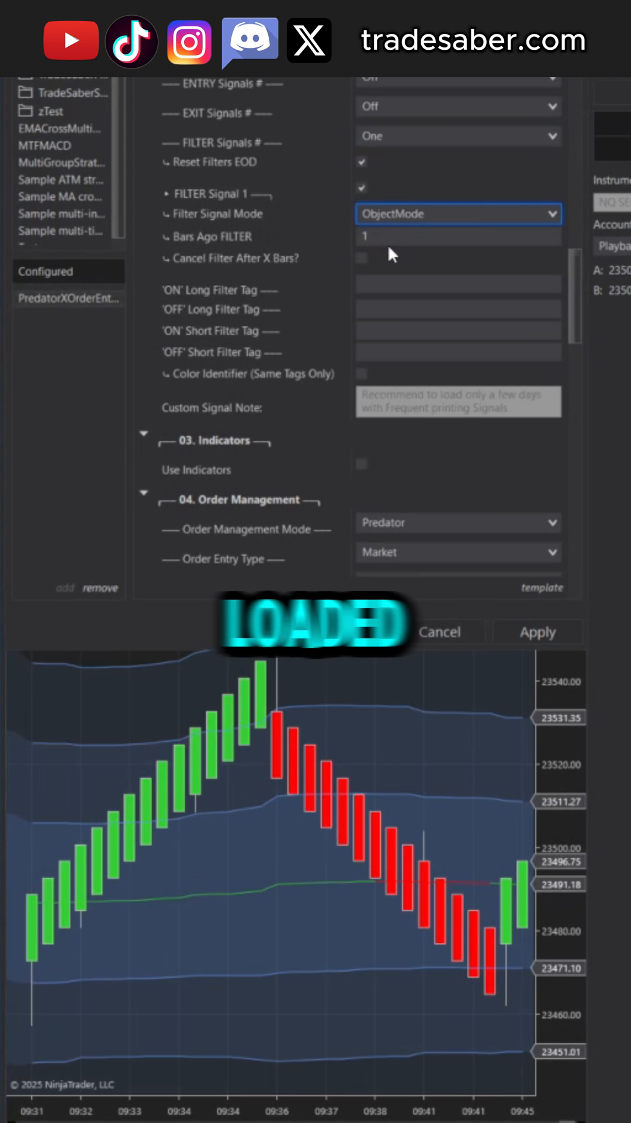
# Step: Set the filter to PlotMode with PriceCrossAboveIndi long operator and apply it to the NQ chart
pyautogui.click(457, 214)
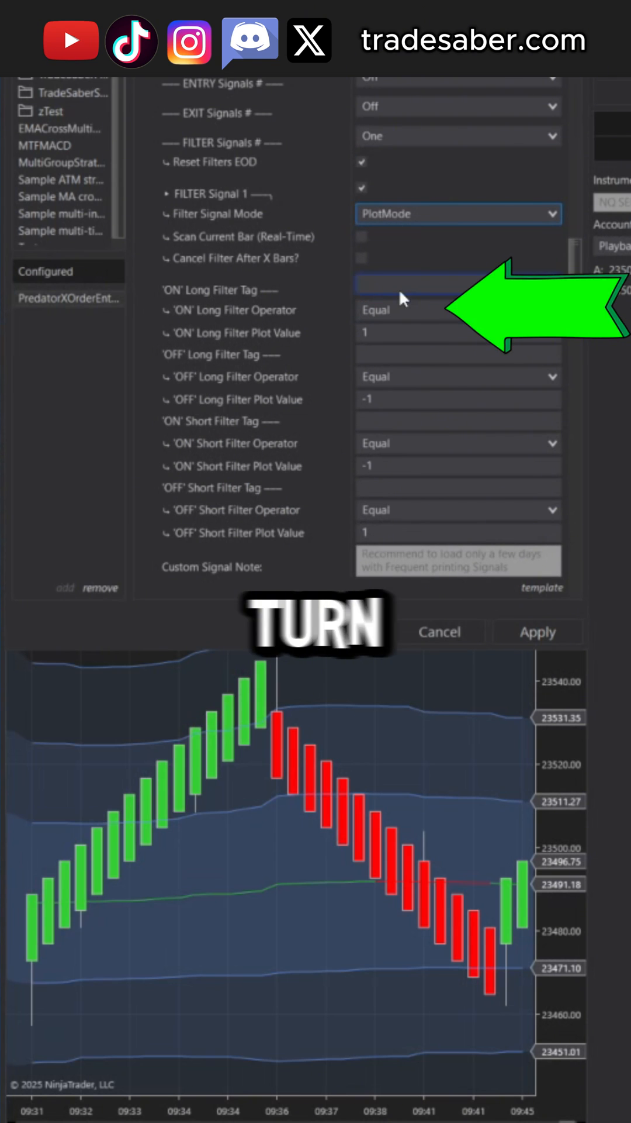
pyautogui.click(454, 310)
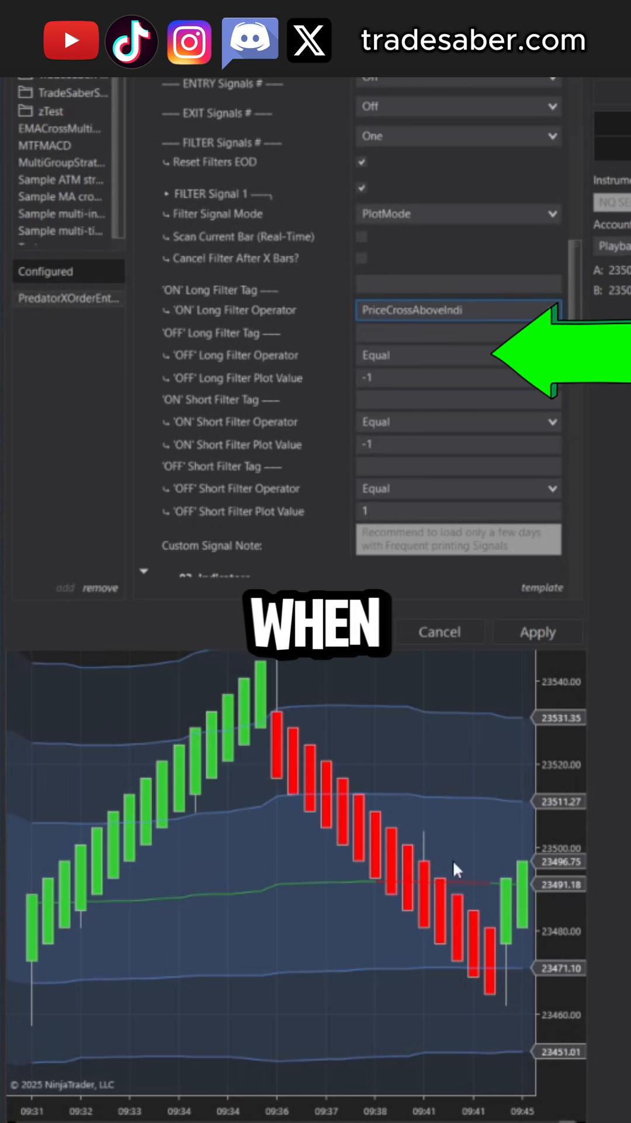
pyautogui.click(458, 355)
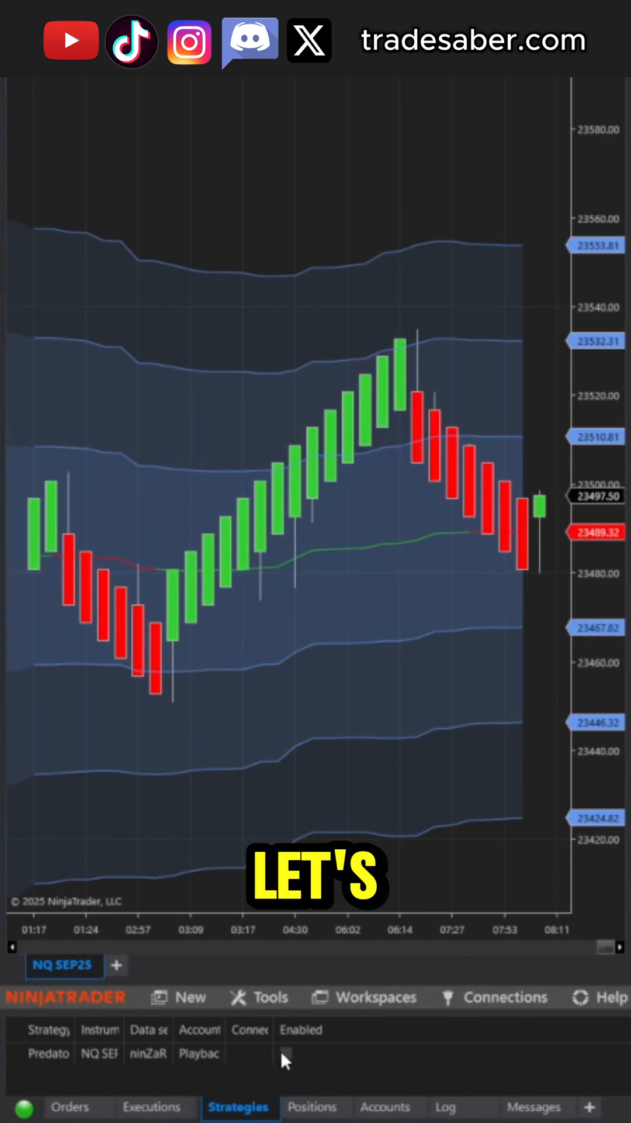
# Step: Enable the Predator strategy on the NQ SEP25 chart using the Playback101 account
pyautogui.click(285, 1052)
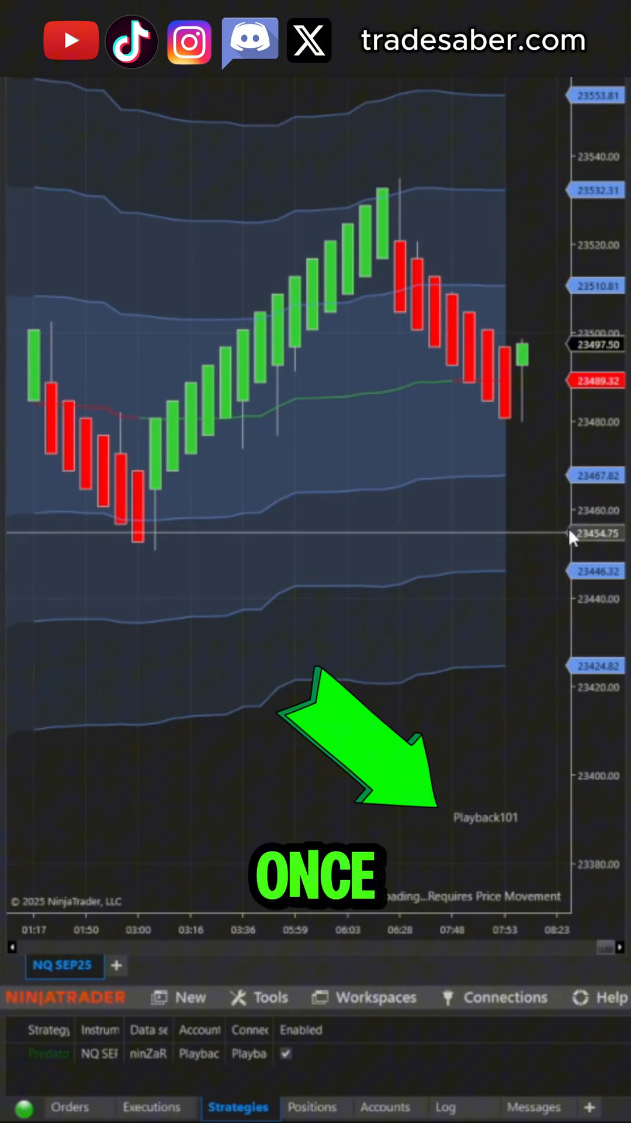
pyautogui.click(121, 108)
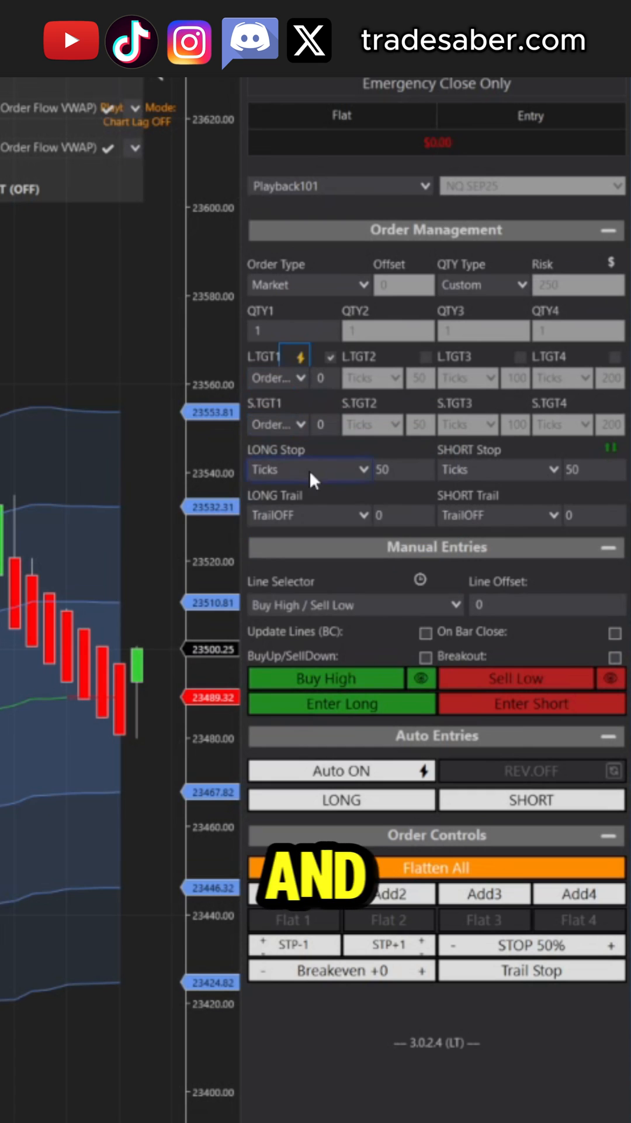
# Step: Open the SHORT Stop type options after switching the long stop to Order Flow VWAP
pyautogui.click(499, 469)
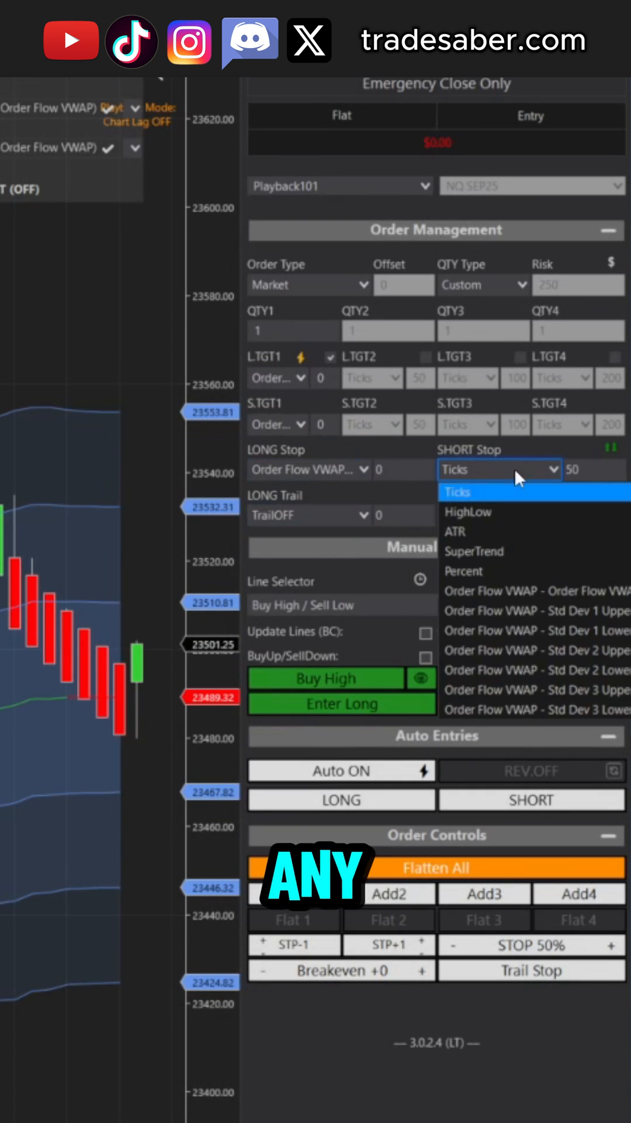